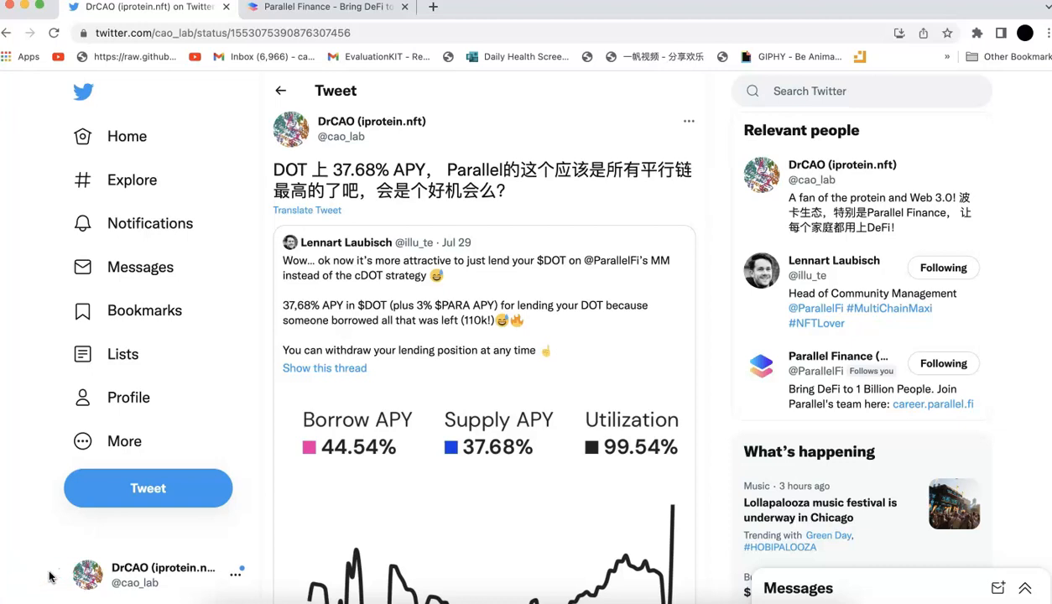
mouse_move(50, 574)
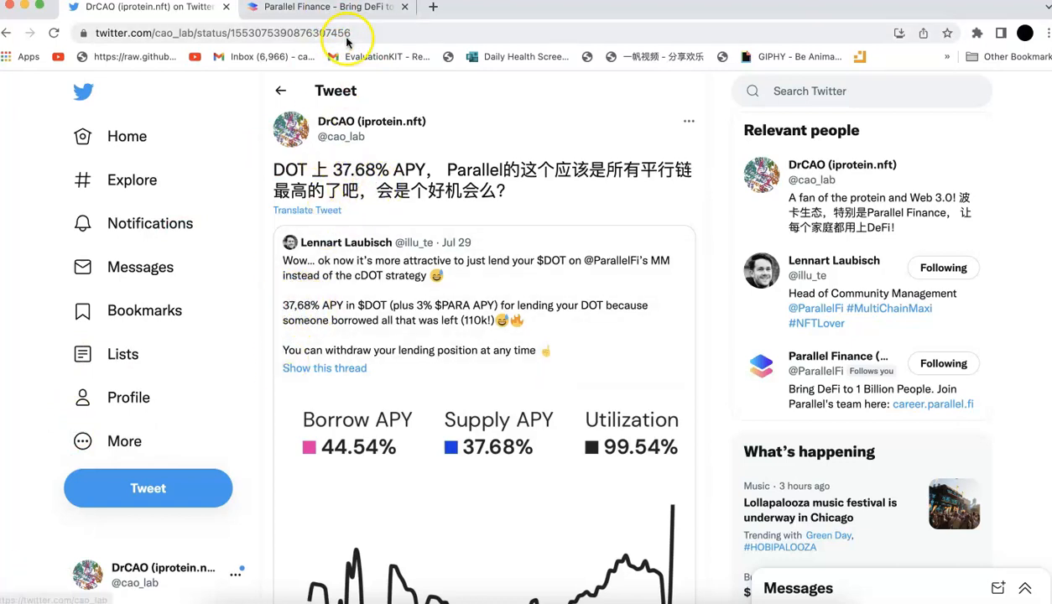
Enter the Parallel app, connect the wallet and view DOT and sDOT lend positions in Money Market
left_click(326, 7)
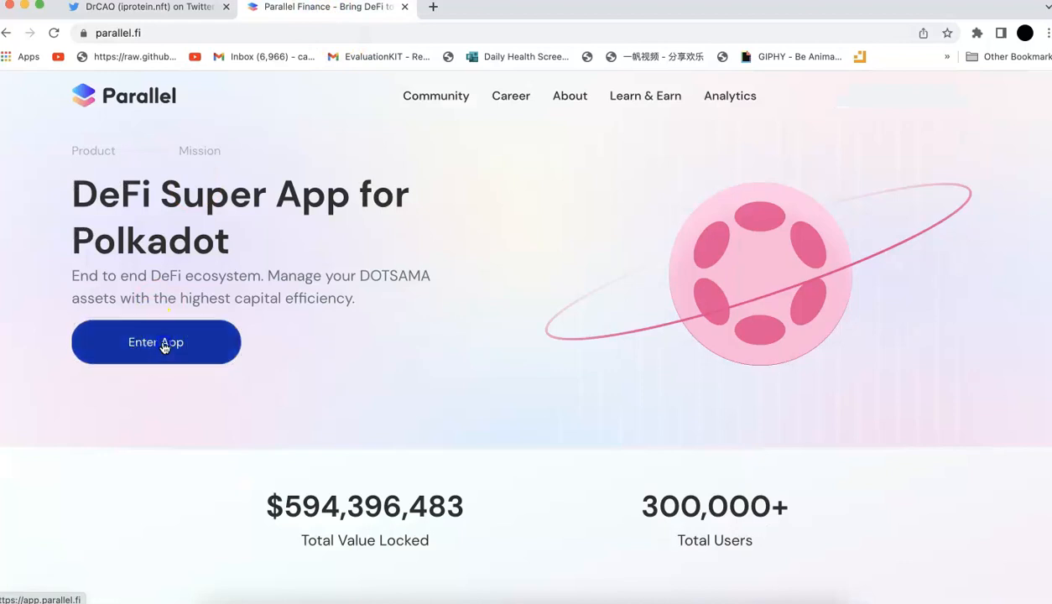
left_click(156, 343)
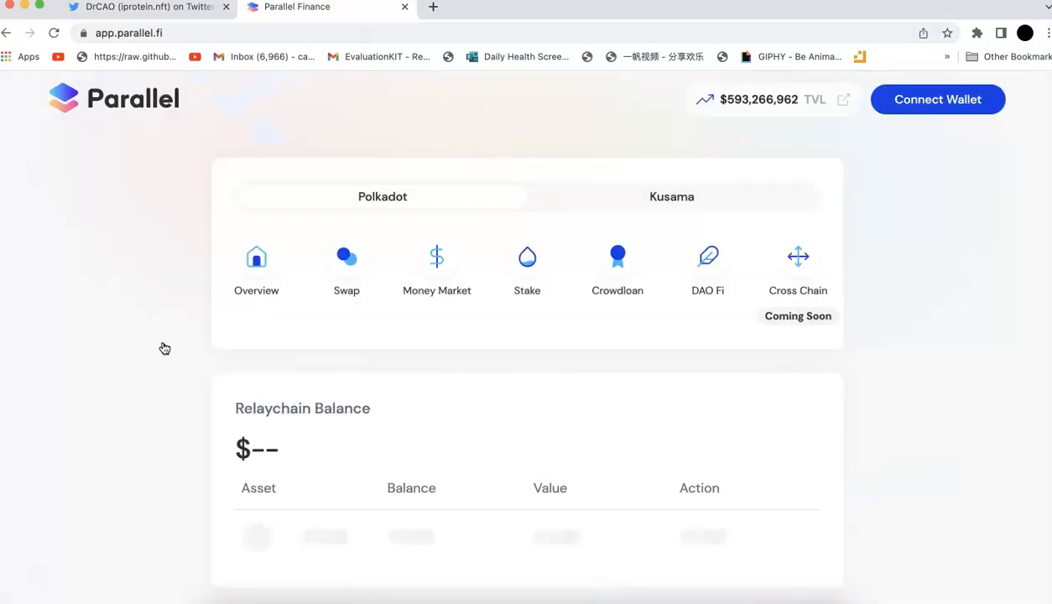
left_click(937, 99)
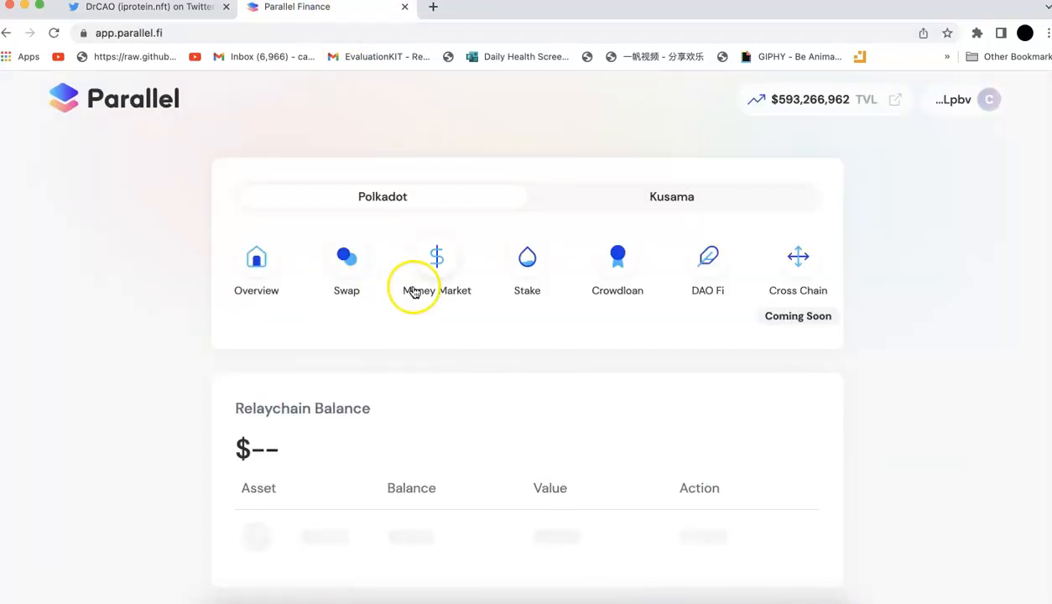
left_click(436, 268)
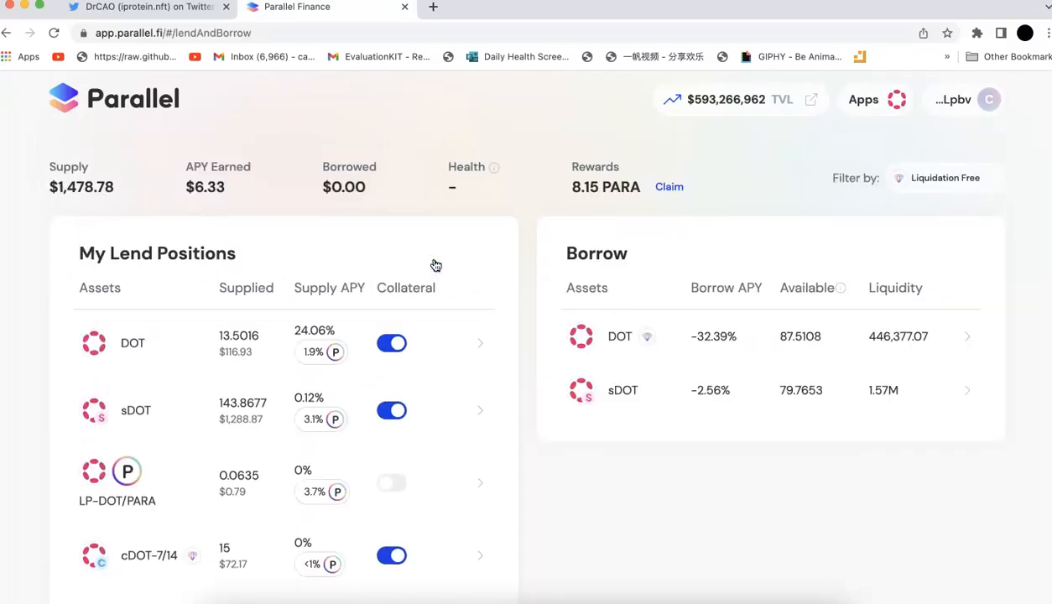
scroll("down", 3)
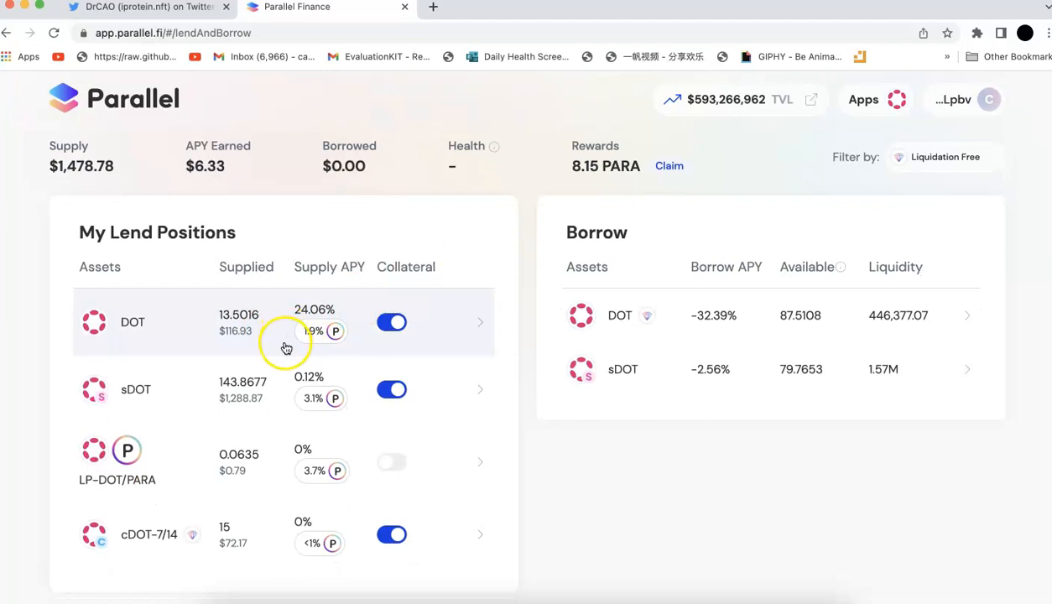
mouse_move(286, 350)
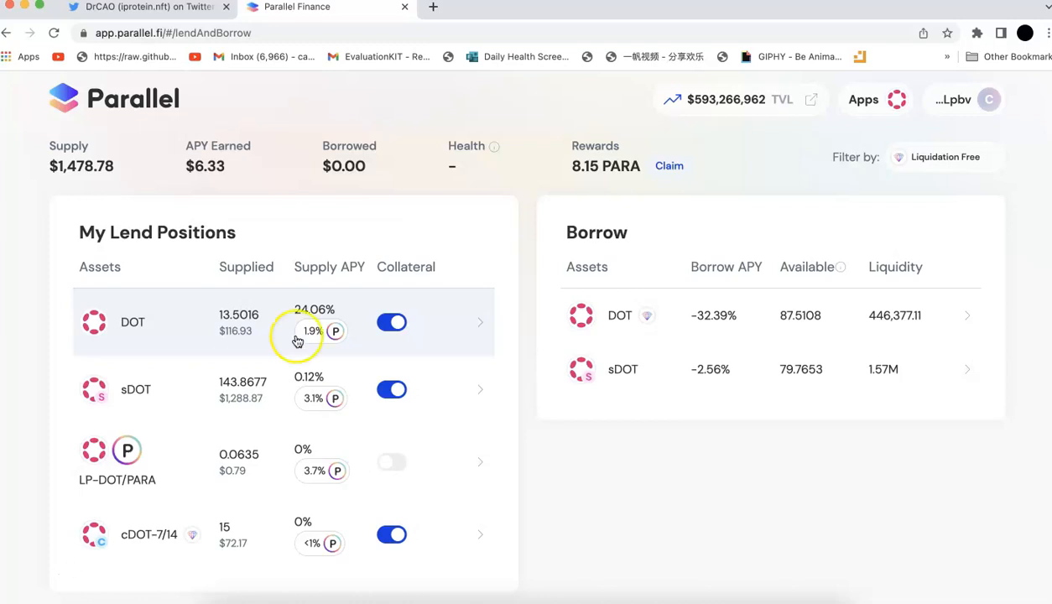
mouse_move(336, 330)
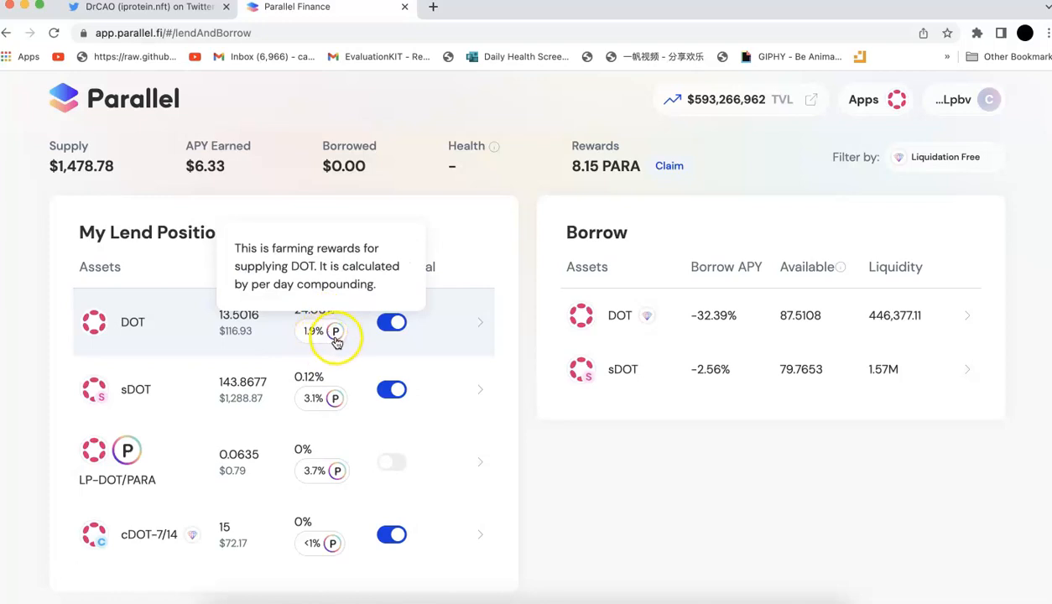
mouse_move(321, 342)
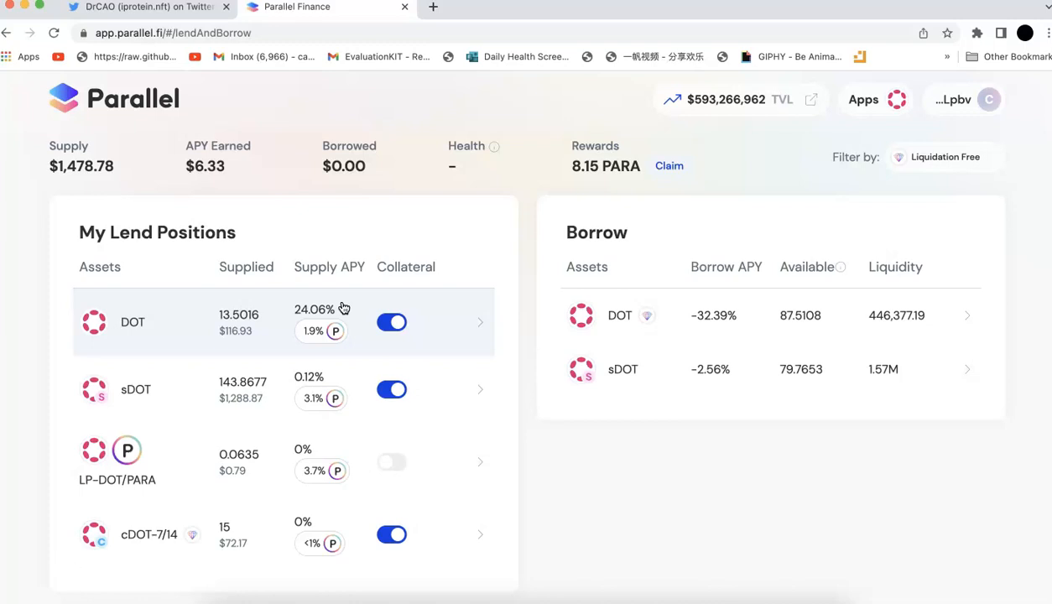
mouse_move(67, 571)
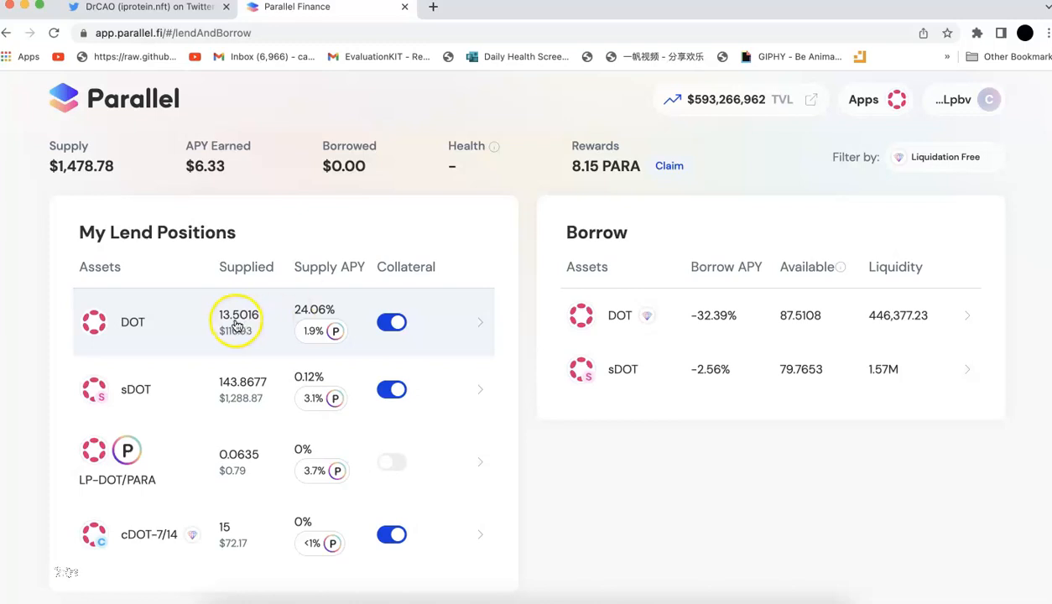
left_click(237, 321)
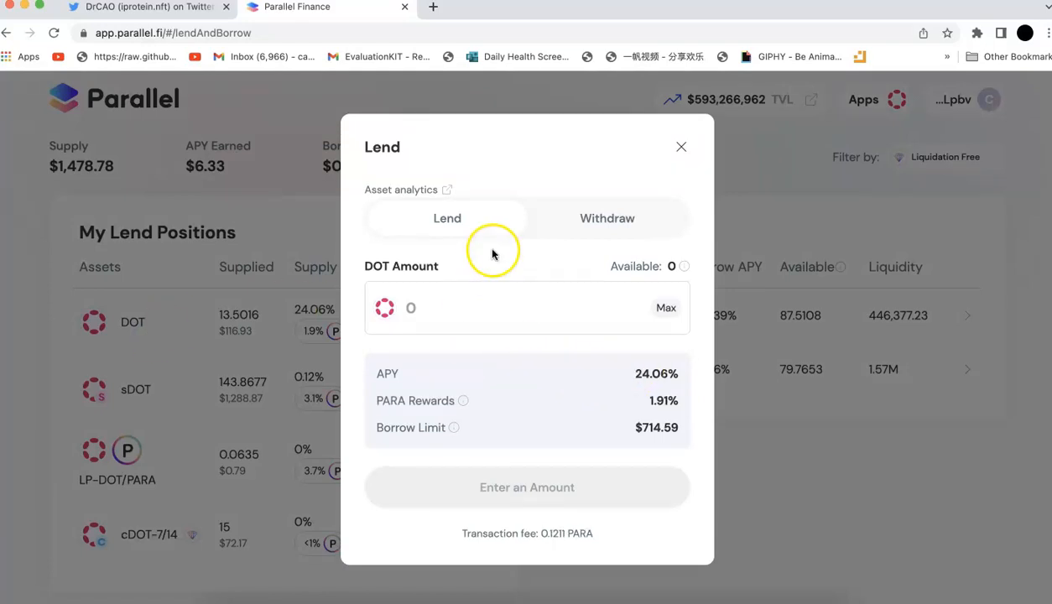
left_click(606, 218)
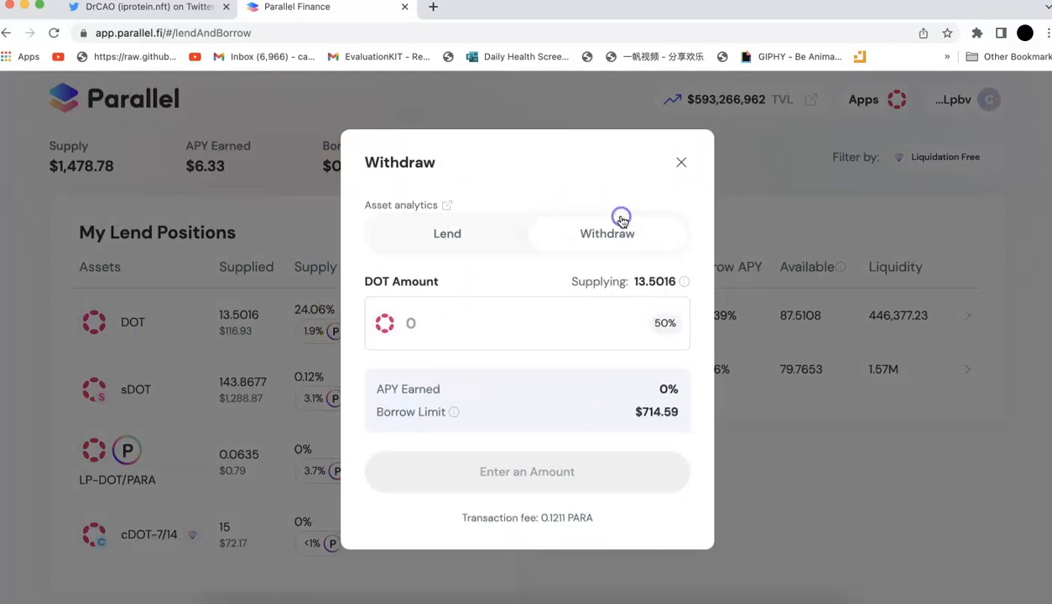
left_click(516, 323)
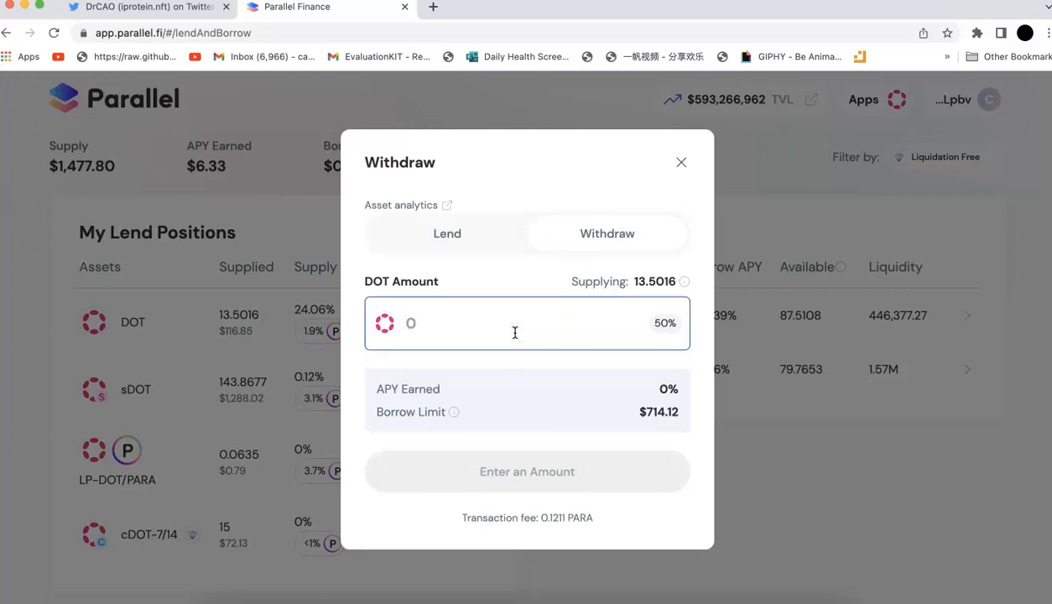
type("13.")
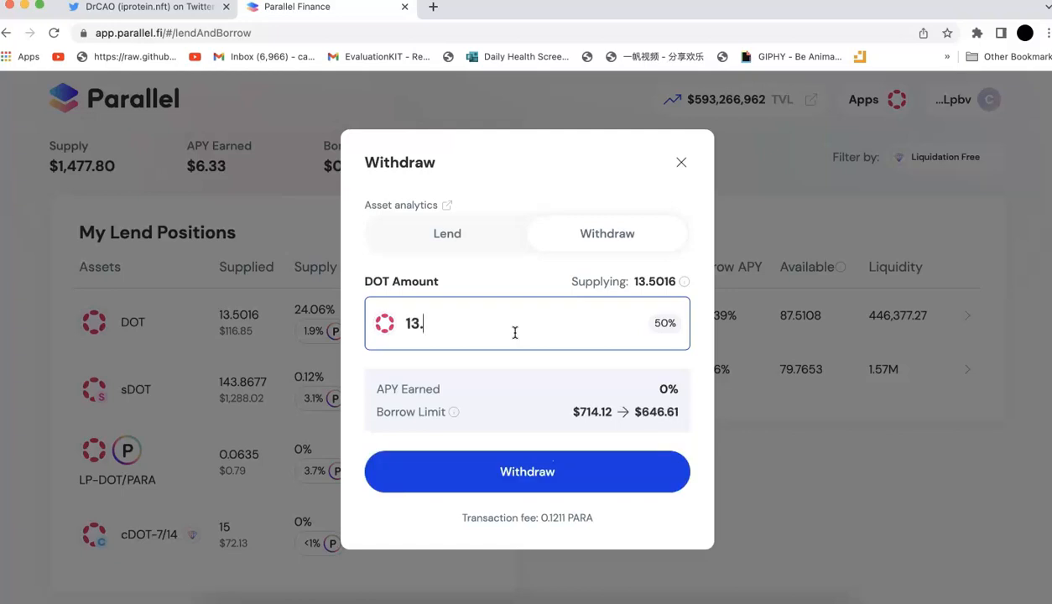
type("5")
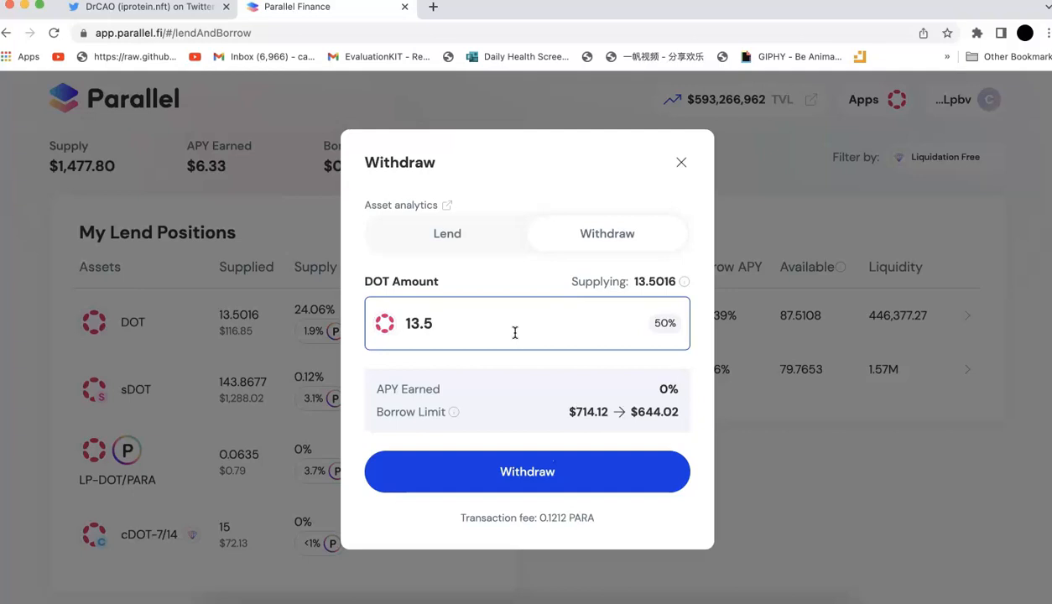
mouse_move(667, 166)
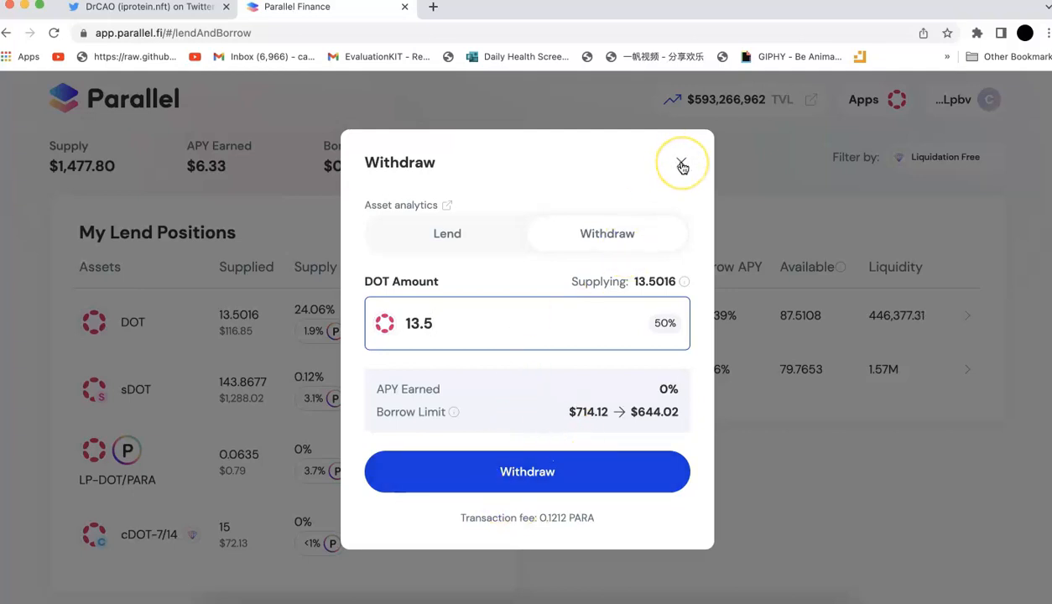
mouse_move(682, 165)
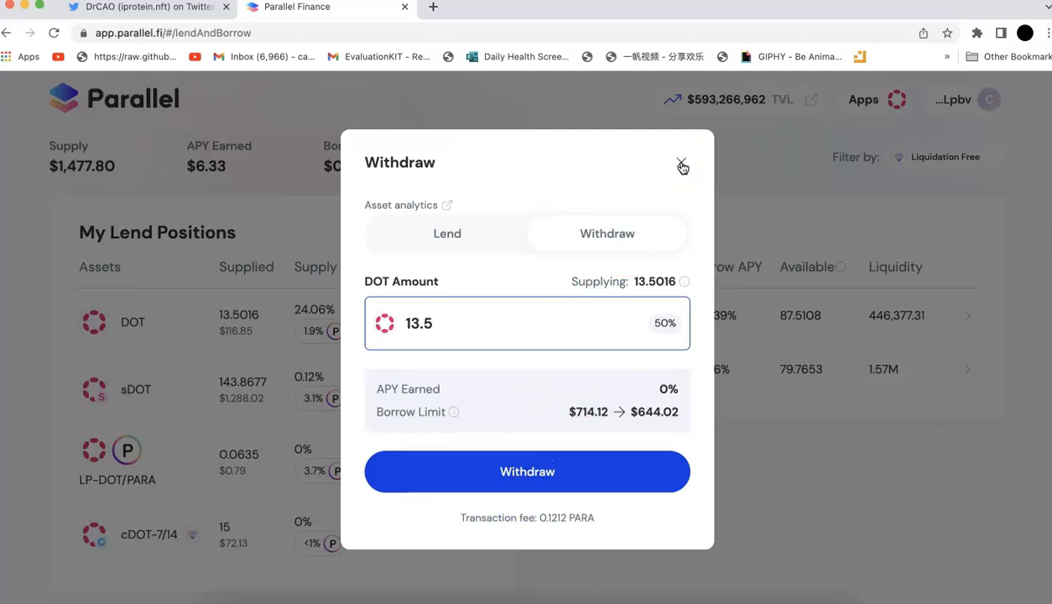
left_click(682, 165)
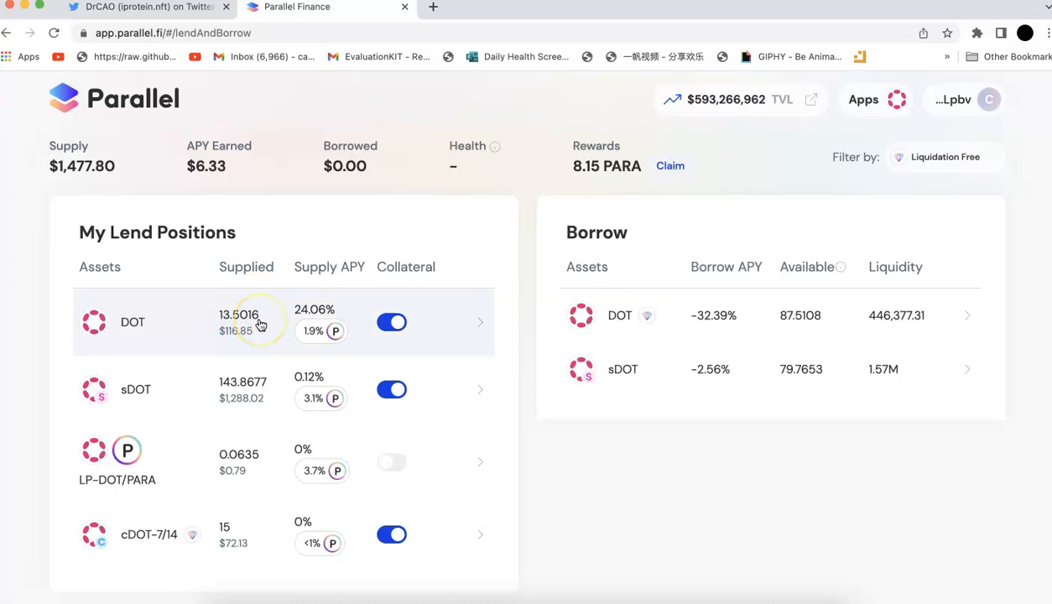
mouse_move(260, 321)
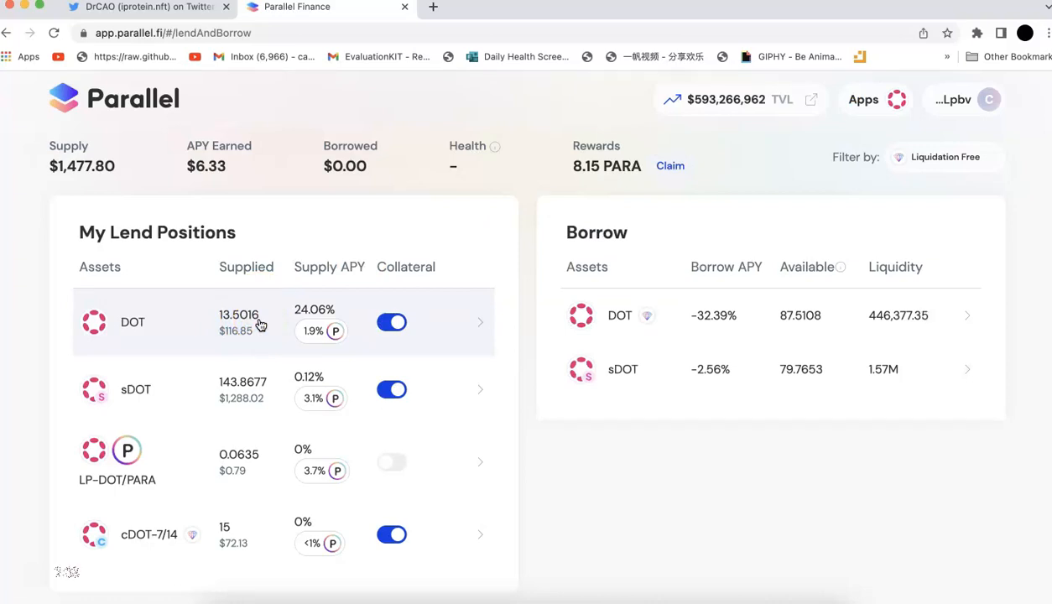
left_click(136, 389)
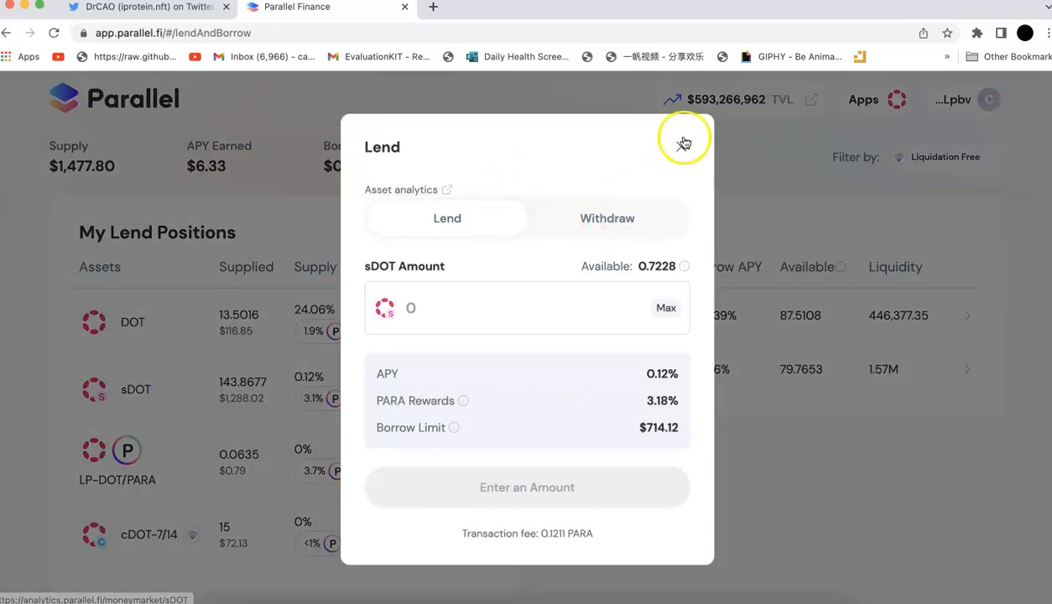
left_click(683, 140)
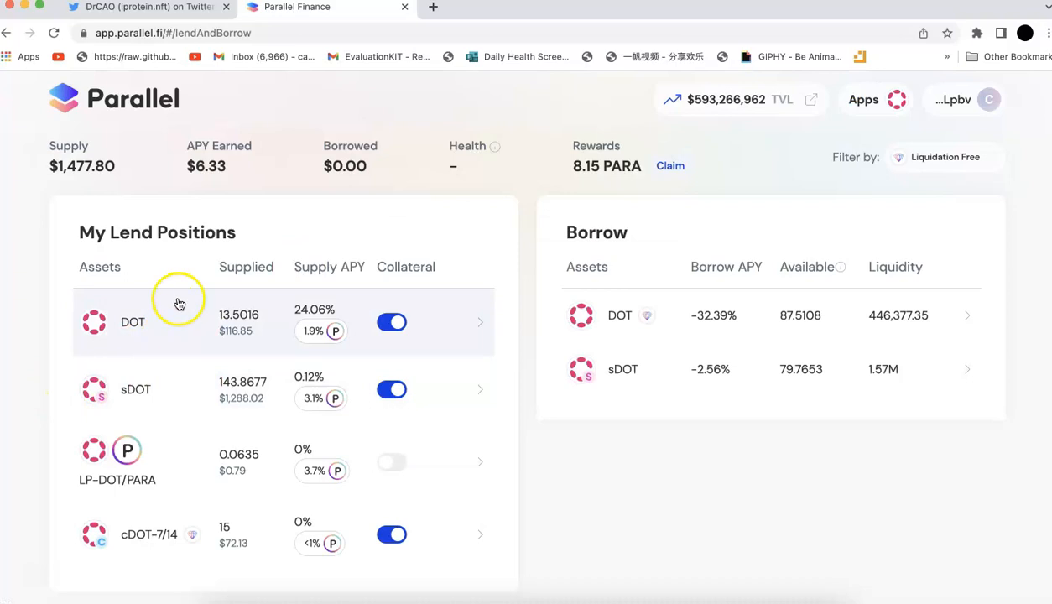
mouse_move(162, 321)
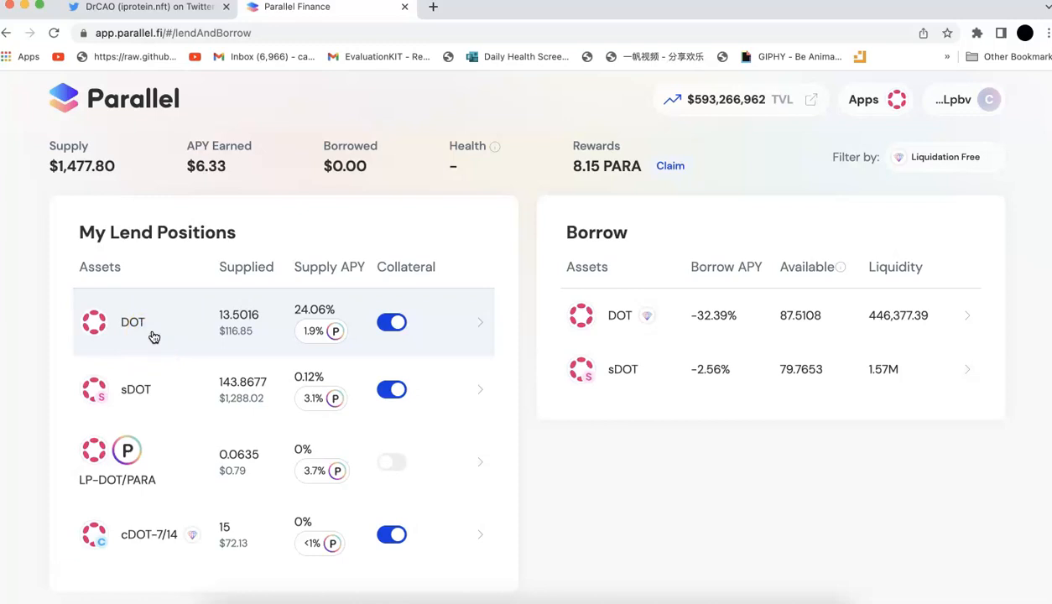
mouse_move(314, 314)
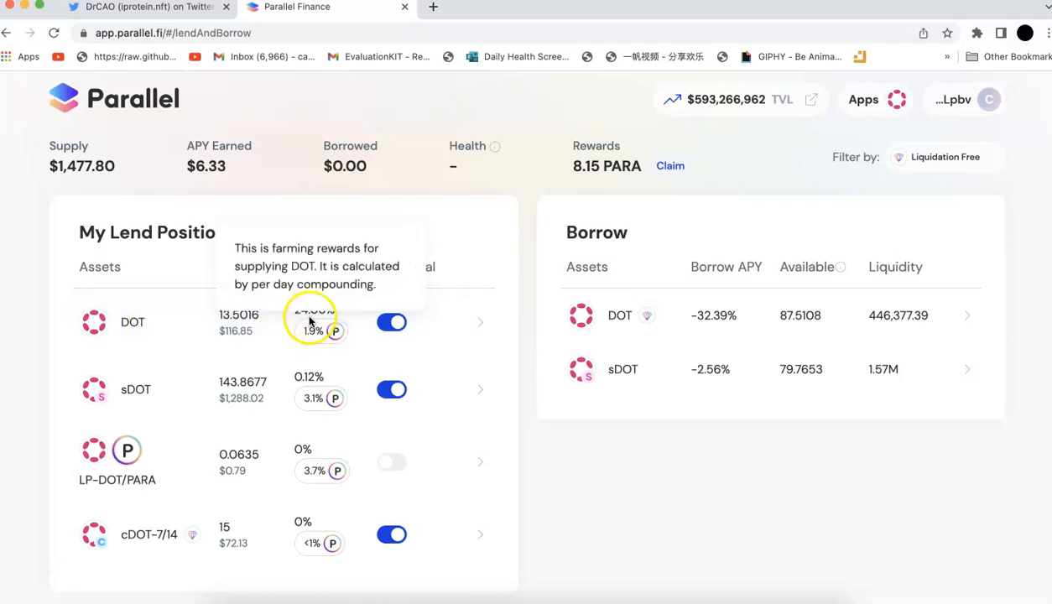
mouse_move(499, 314)
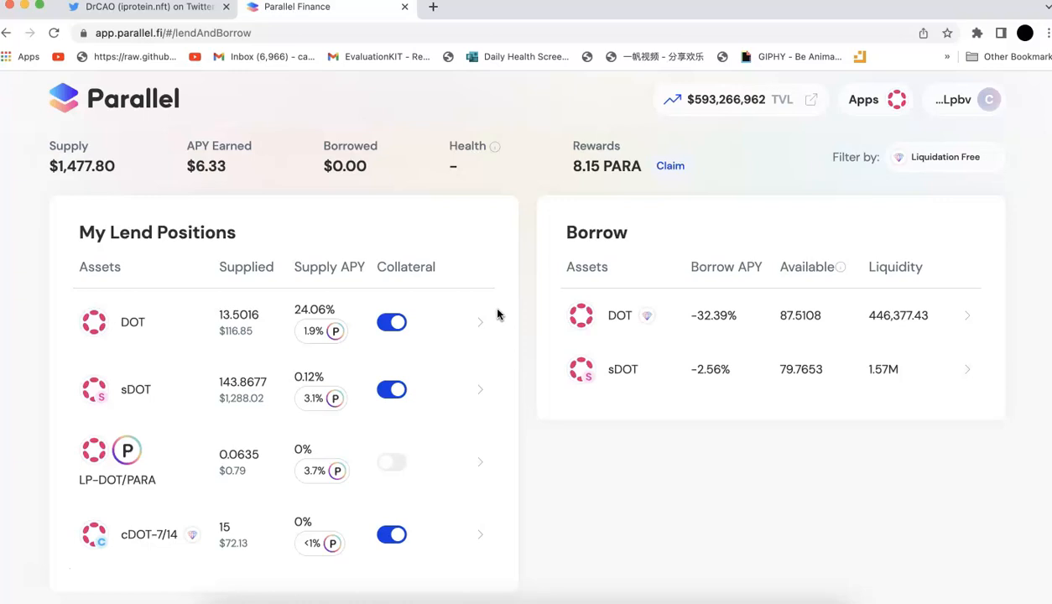
mouse_move(283, 300)
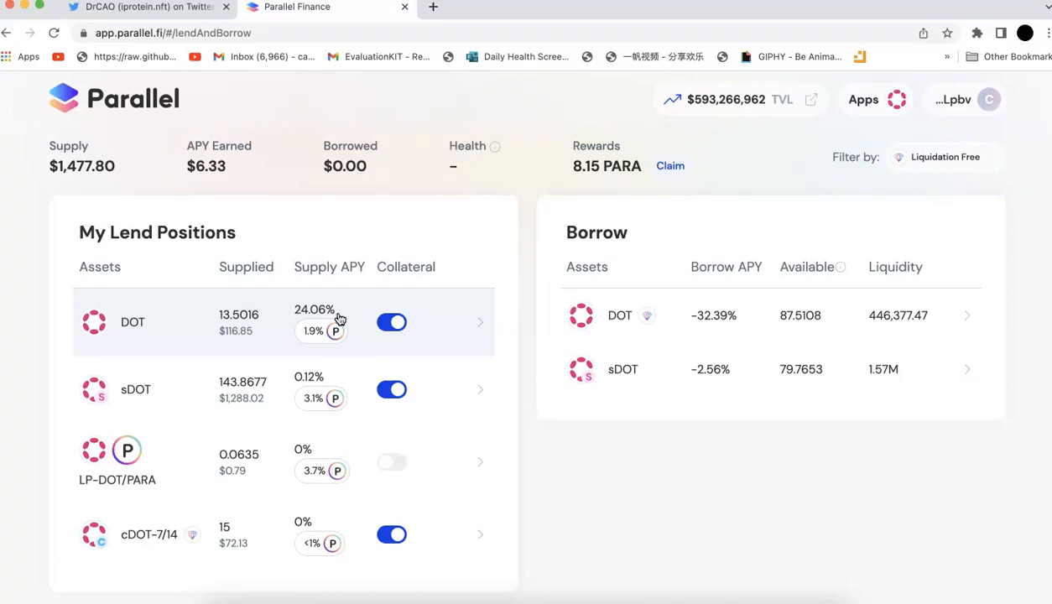
mouse_move(663, 315)
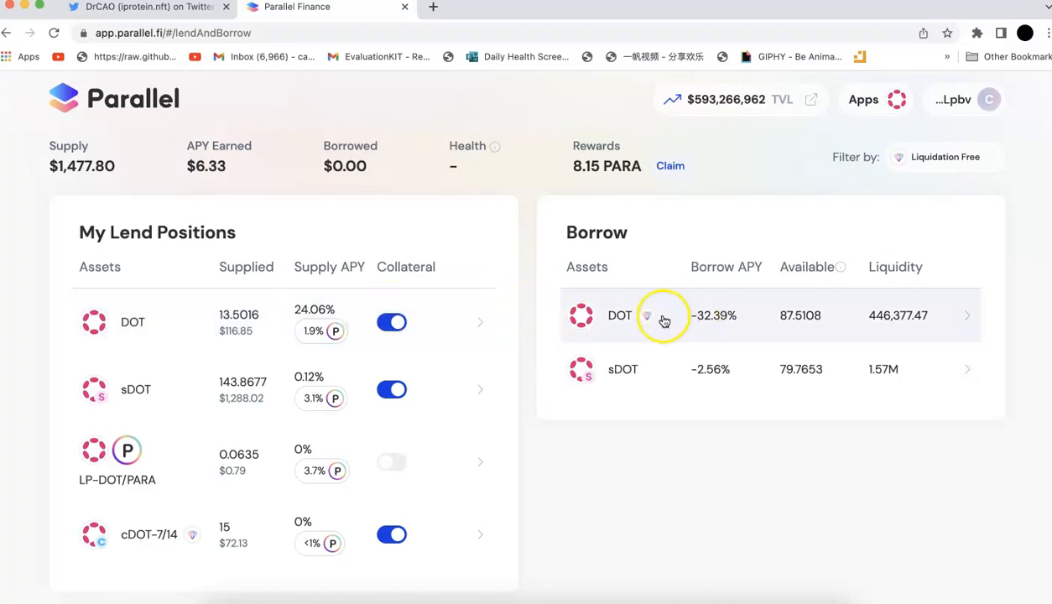
mouse_move(713, 331)
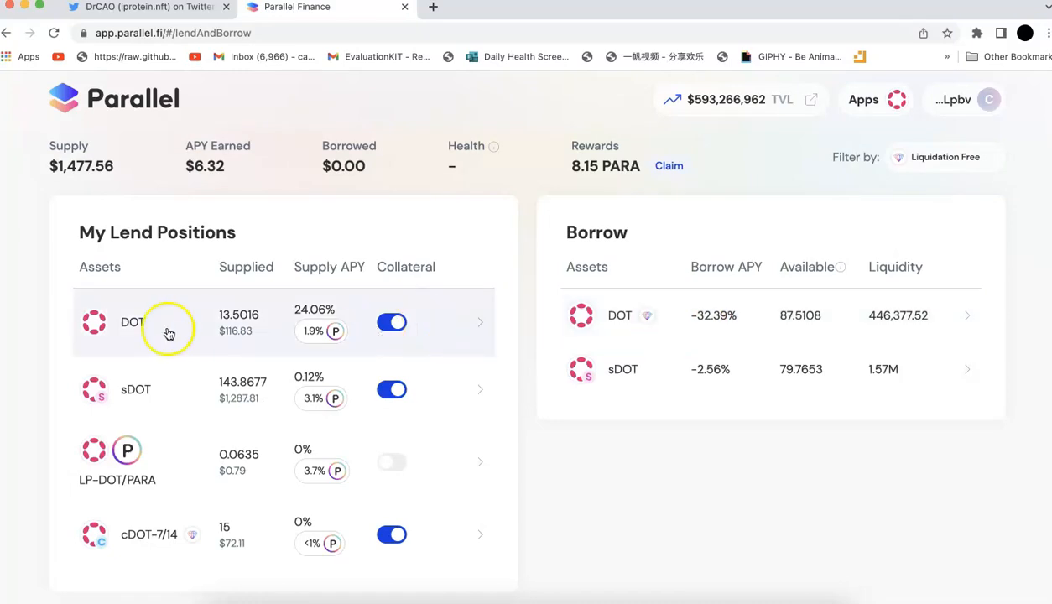
mouse_move(220, 317)
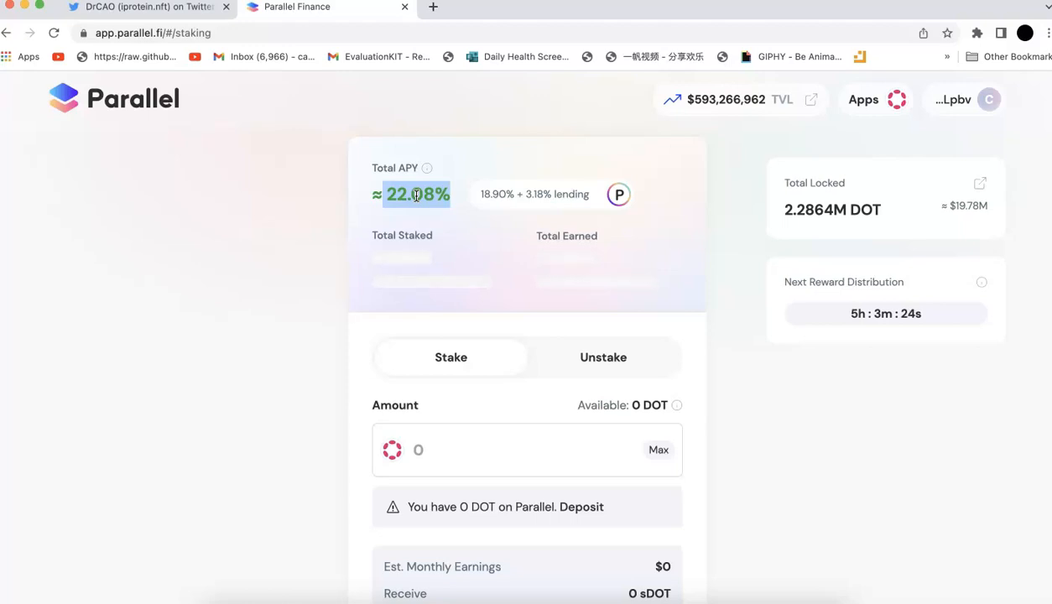
mouse_move(753, 165)
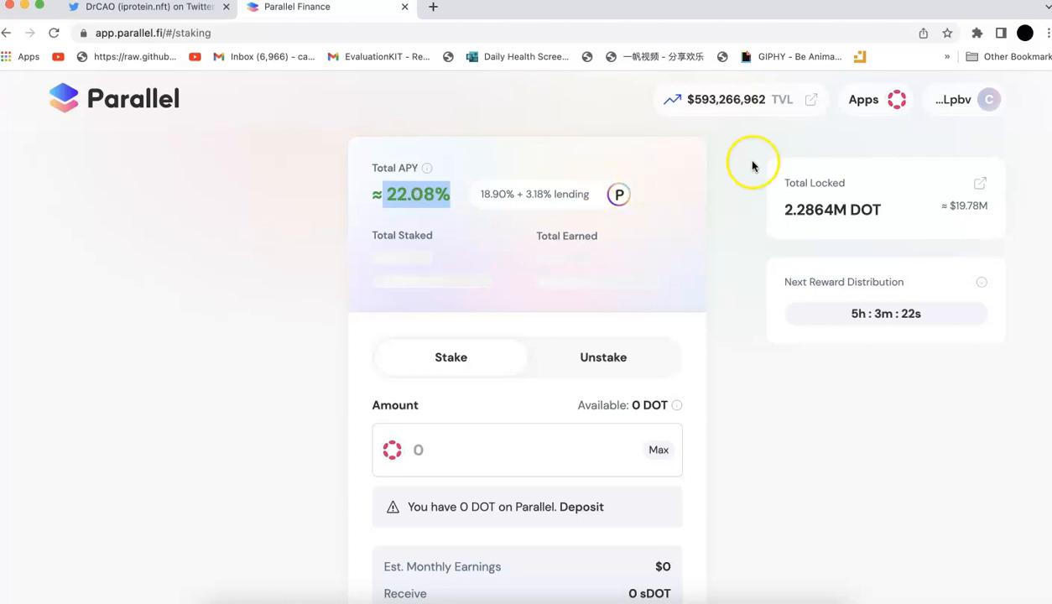
Return from DOT staking to the Polkadot Money Market page via the Apps menu
left_click(875, 99)
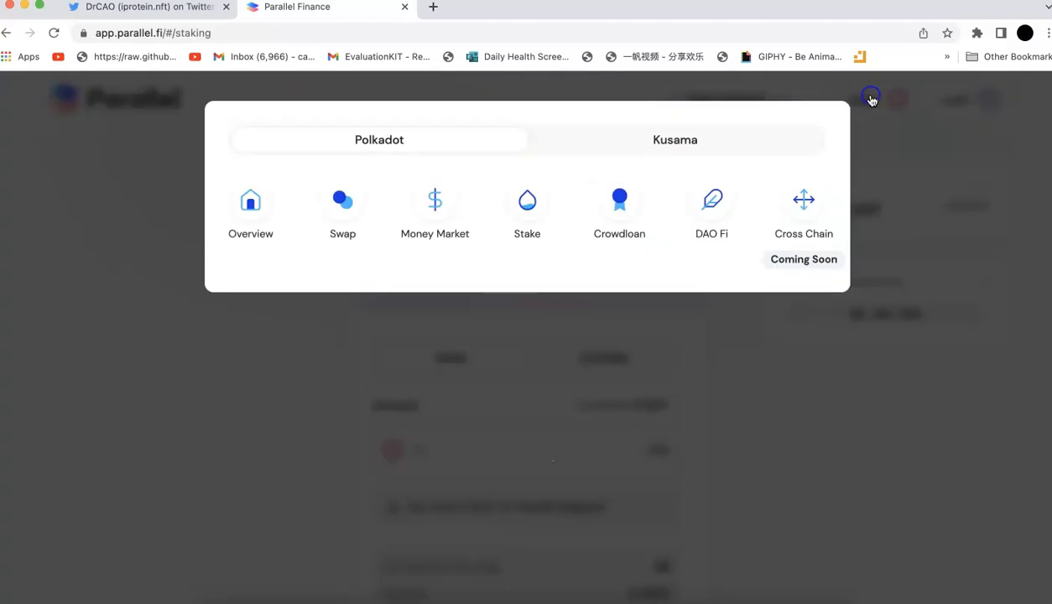
left_click(434, 210)
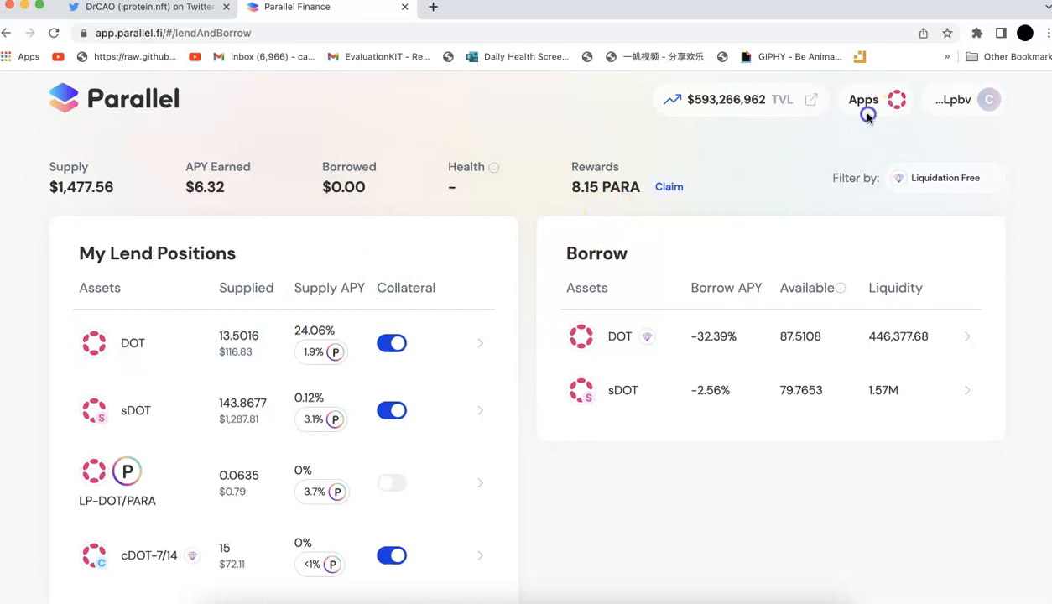
Reach the Kusama Money Market showing KSM supply APY 6.71% plus 9.3% rewards
left_click(863, 99)
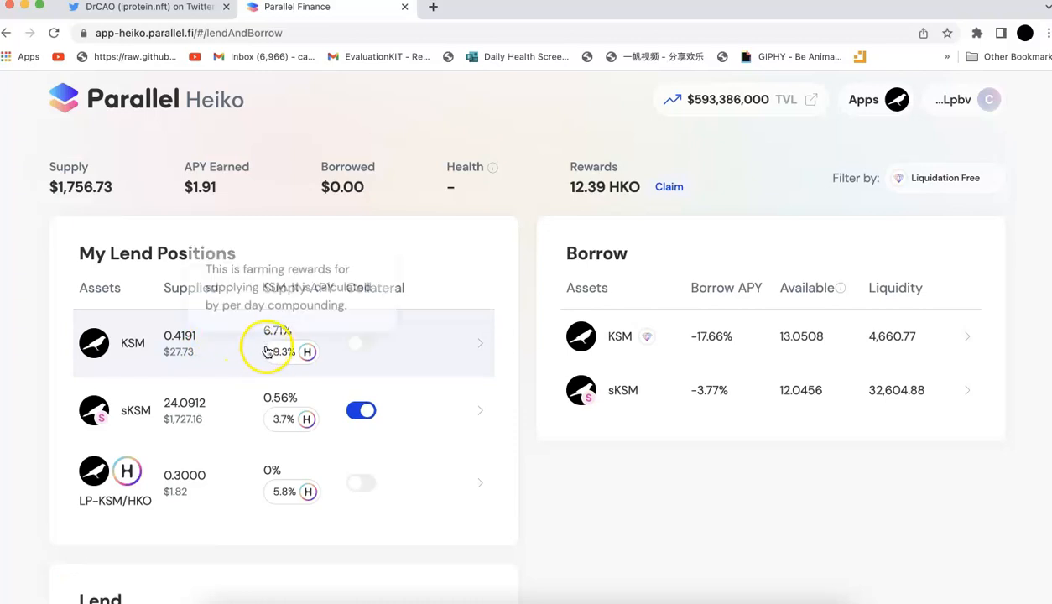
mouse_move(291, 374)
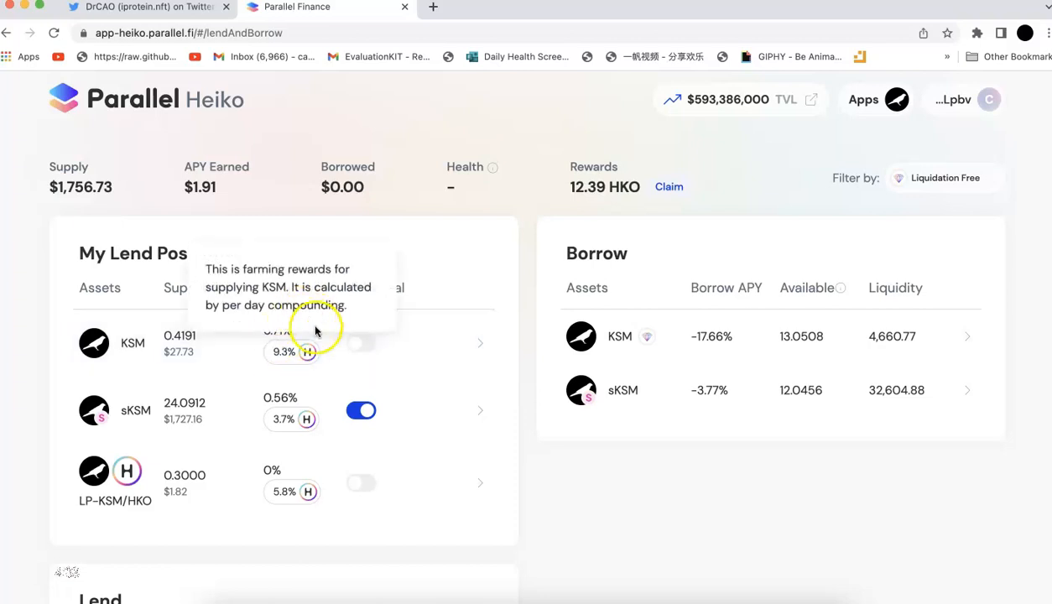
mouse_move(493, 304)
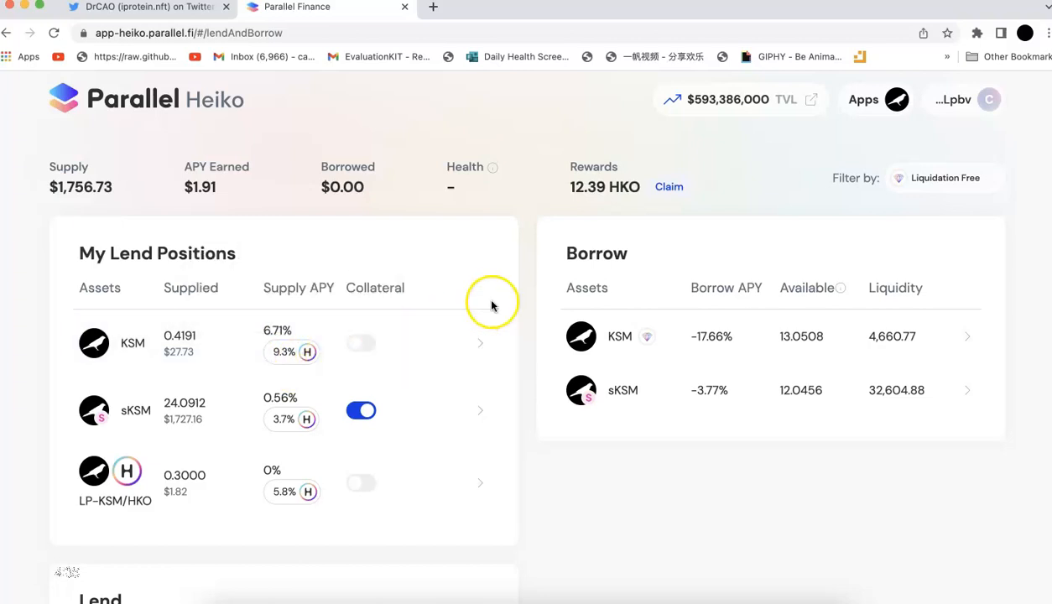
left_click(877, 99)
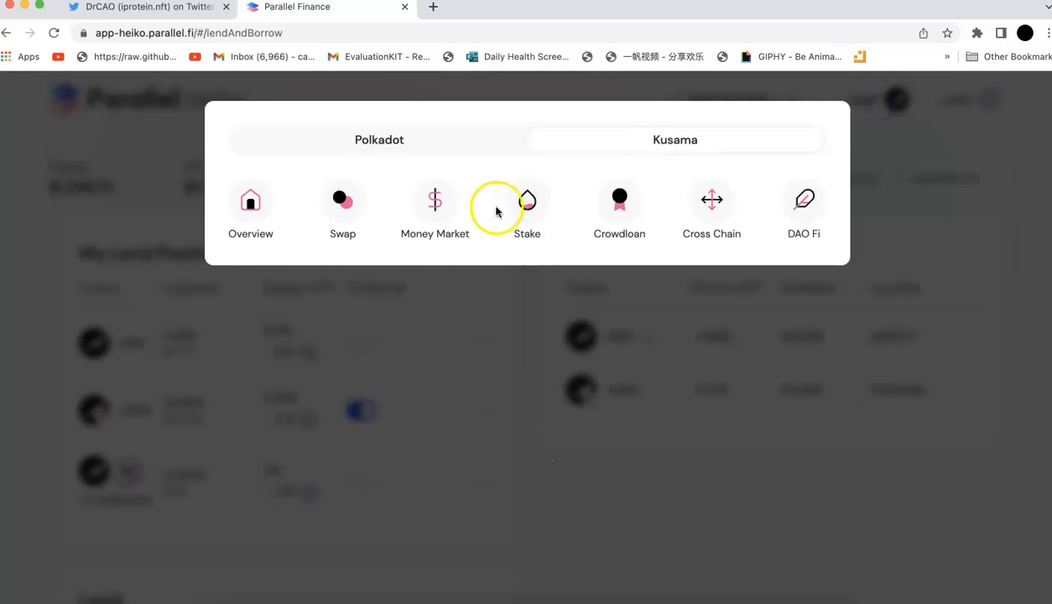
Go to the Kusama Stake page showing about 31.88% total APY
left_click(526, 205)
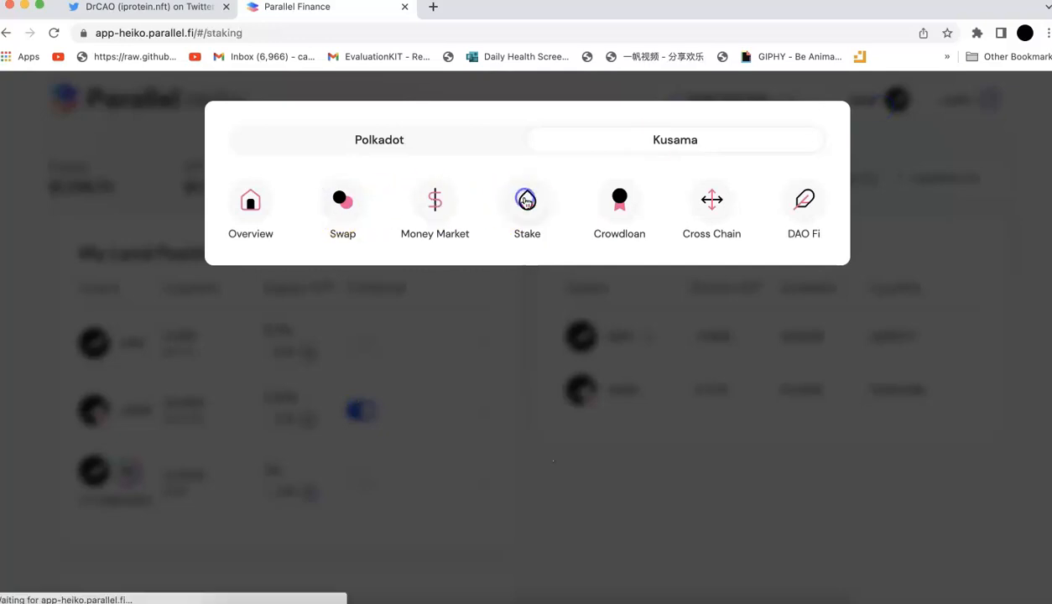
left_click(527, 209)
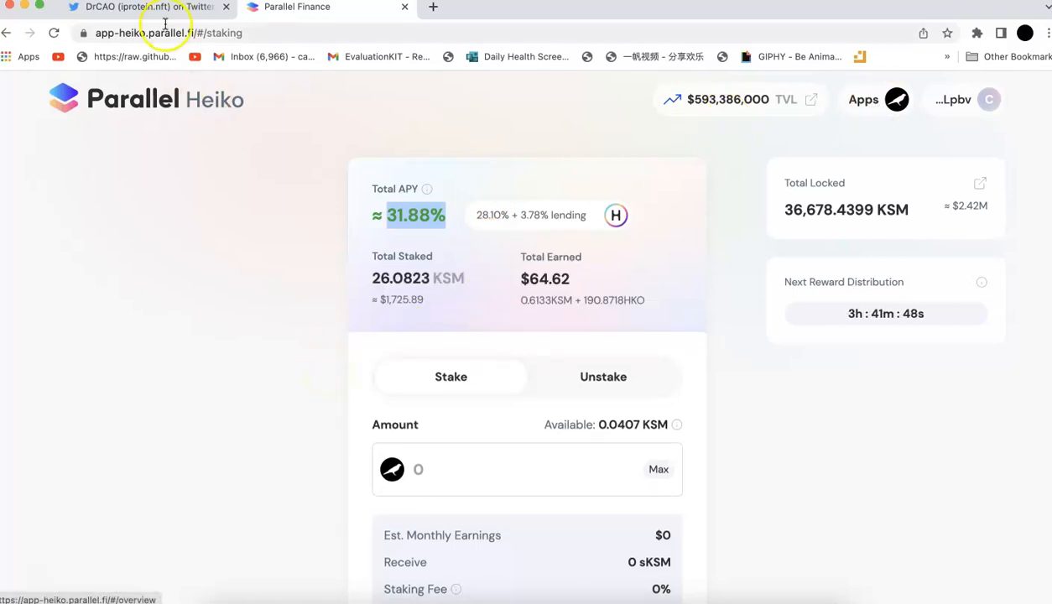
Compare KSM staking's 31.88% APY against the tweet's 37.68% DOT APY
left_click(142, 7)
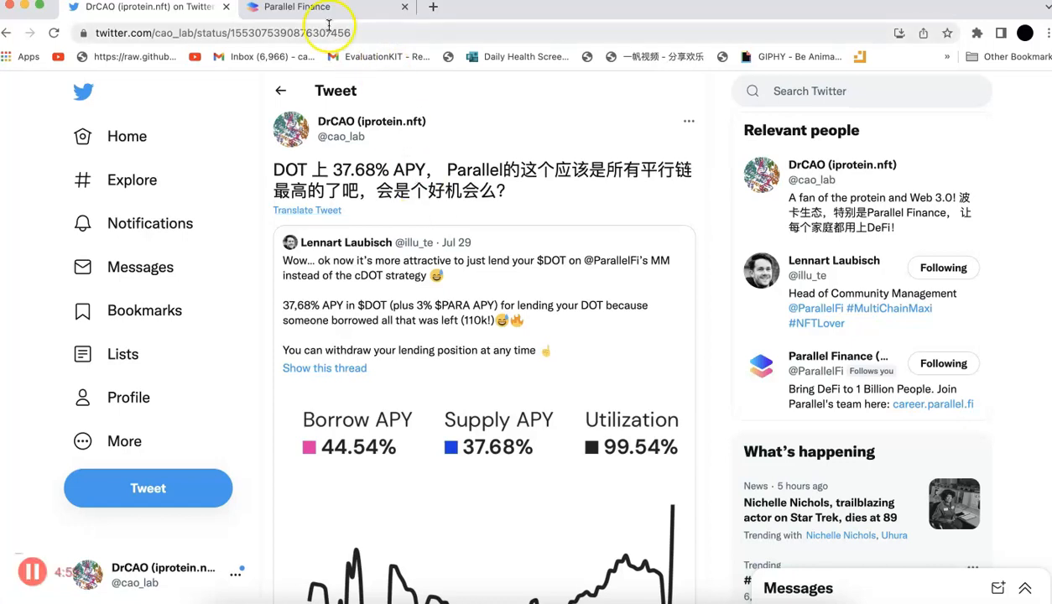
left_click(327, 7)
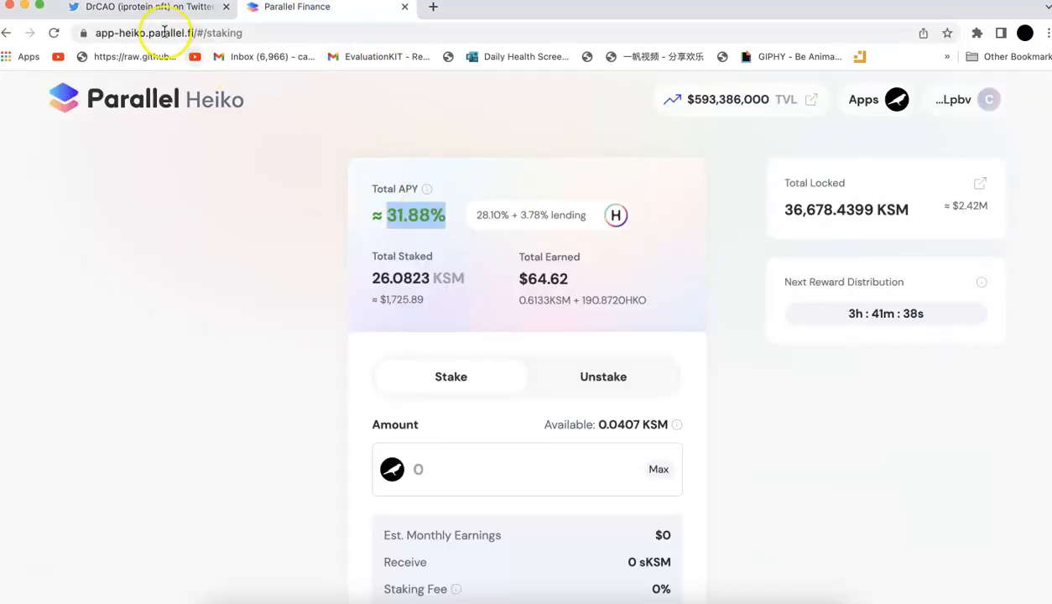
left_click(147, 7)
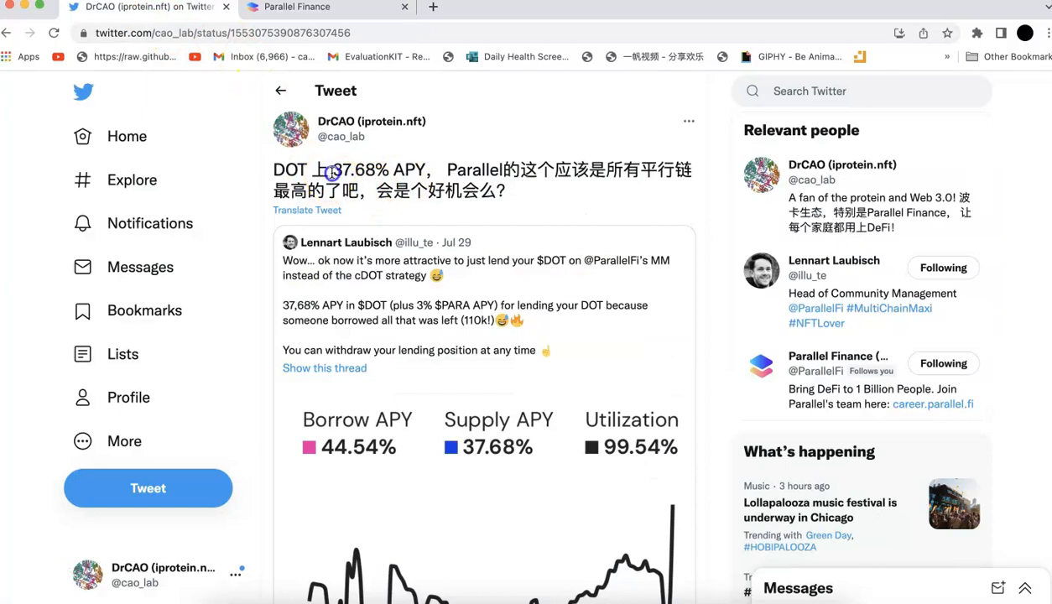
left_click(298, 6)
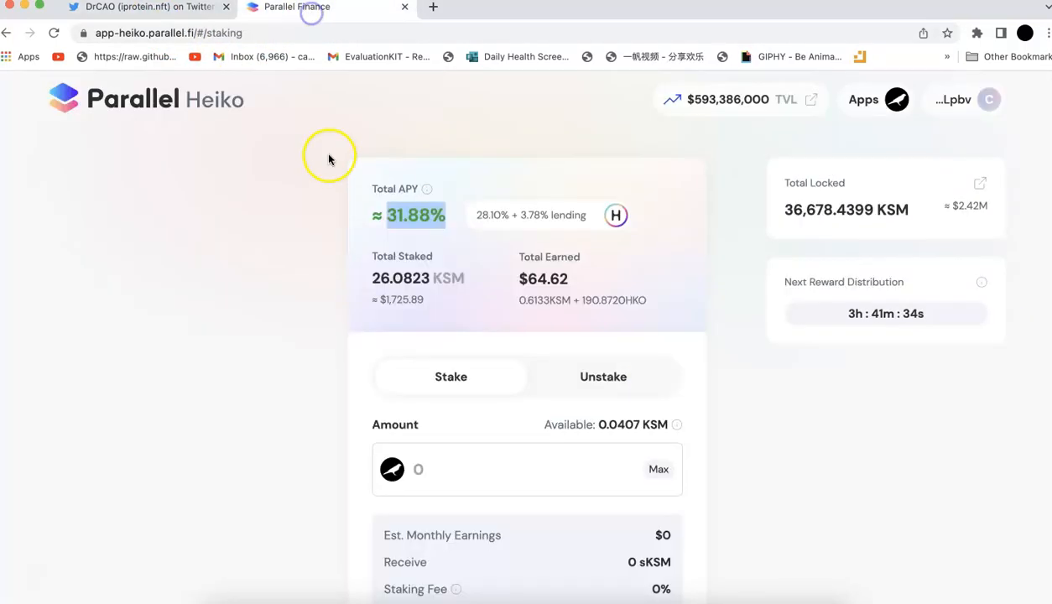
mouse_move(331, 211)
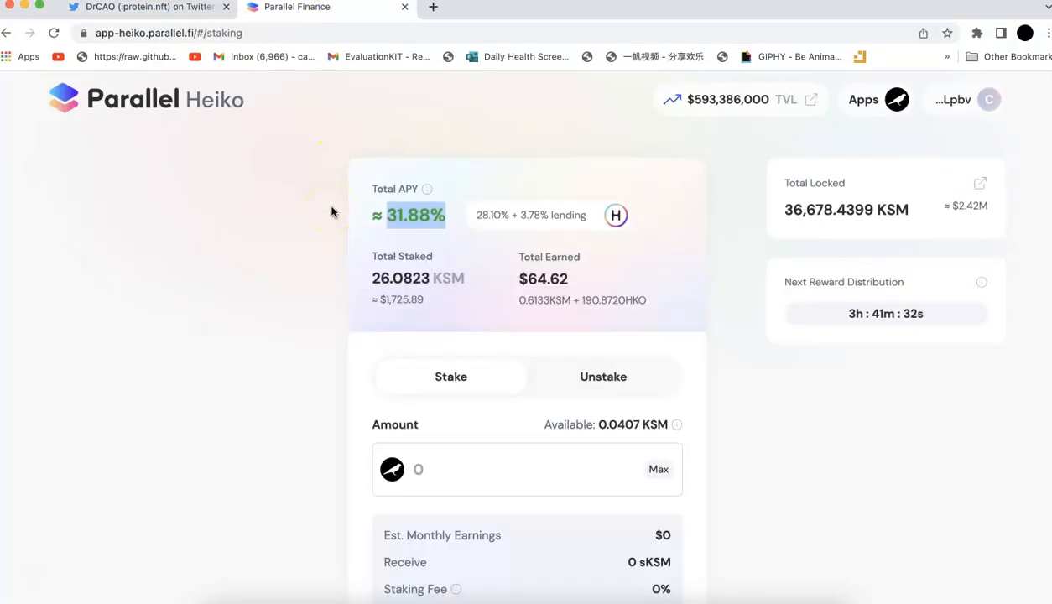